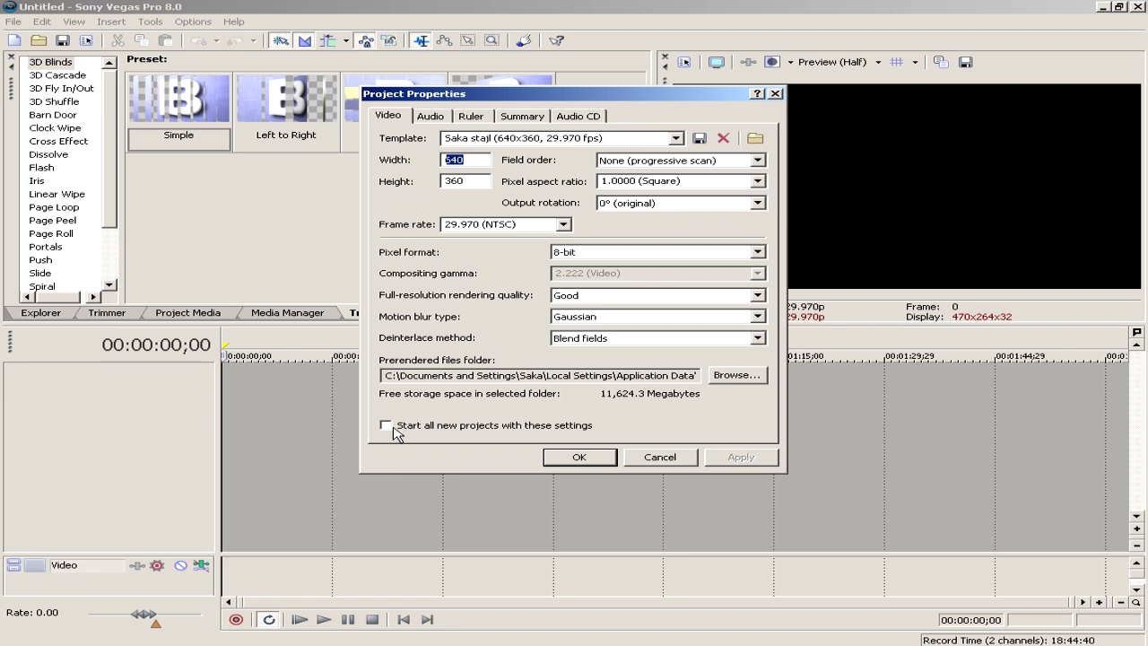
# - Make the 640x360 settings the default for new projects and apply them
pyautogui.click(386, 423)
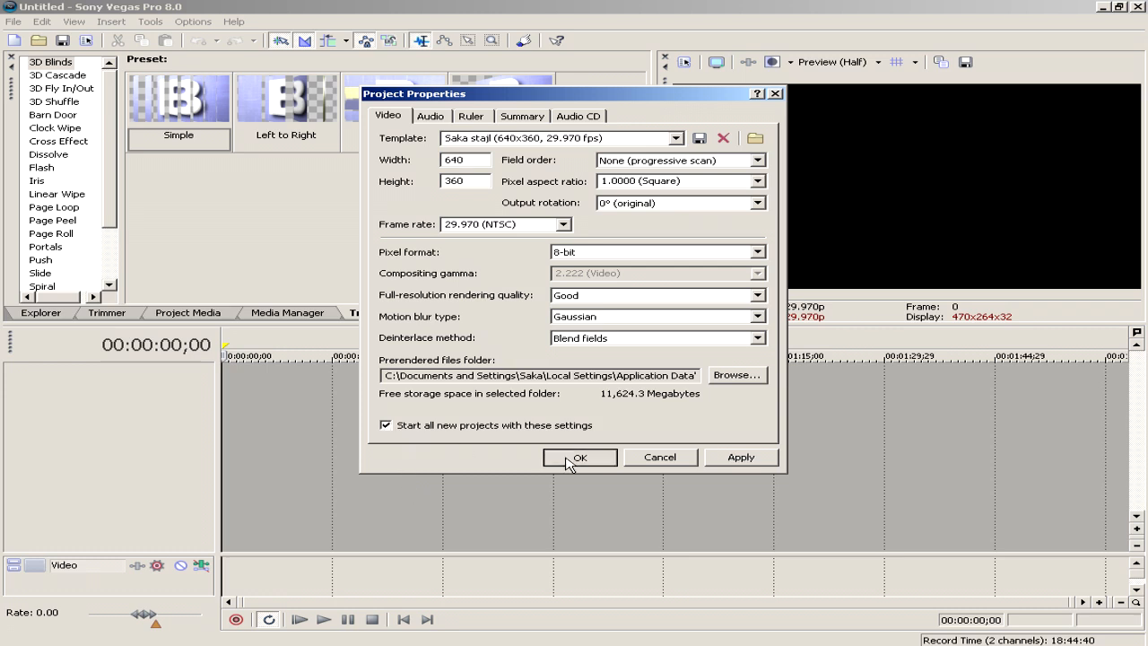
pyautogui.click(578, 457)
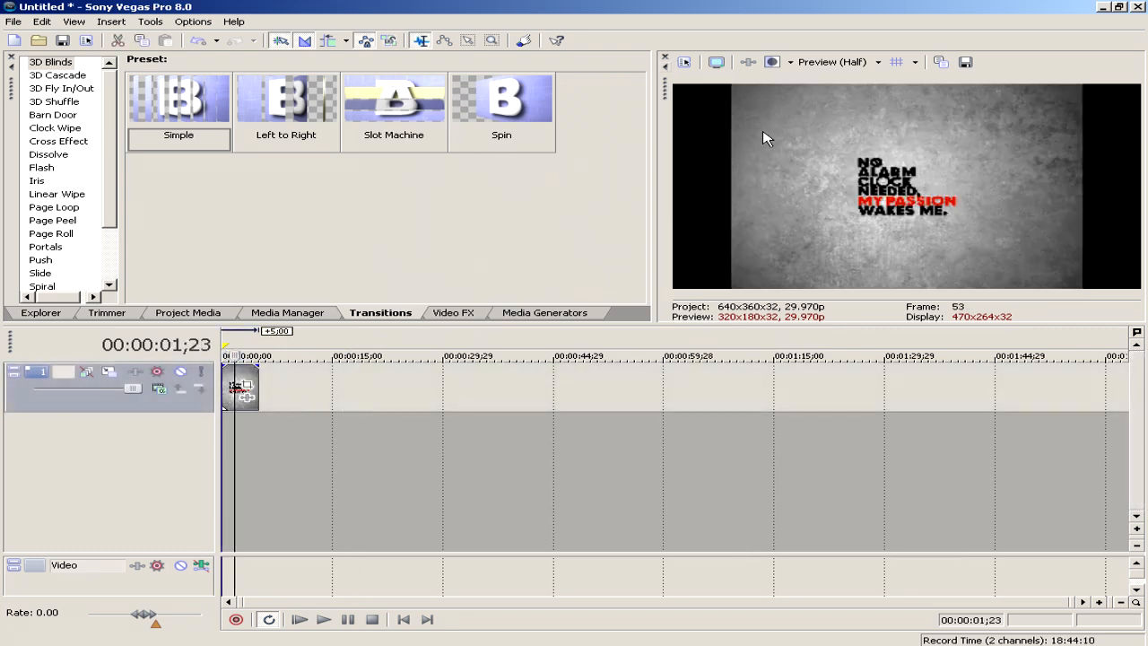
pyautogui.moveTo(811, 217)
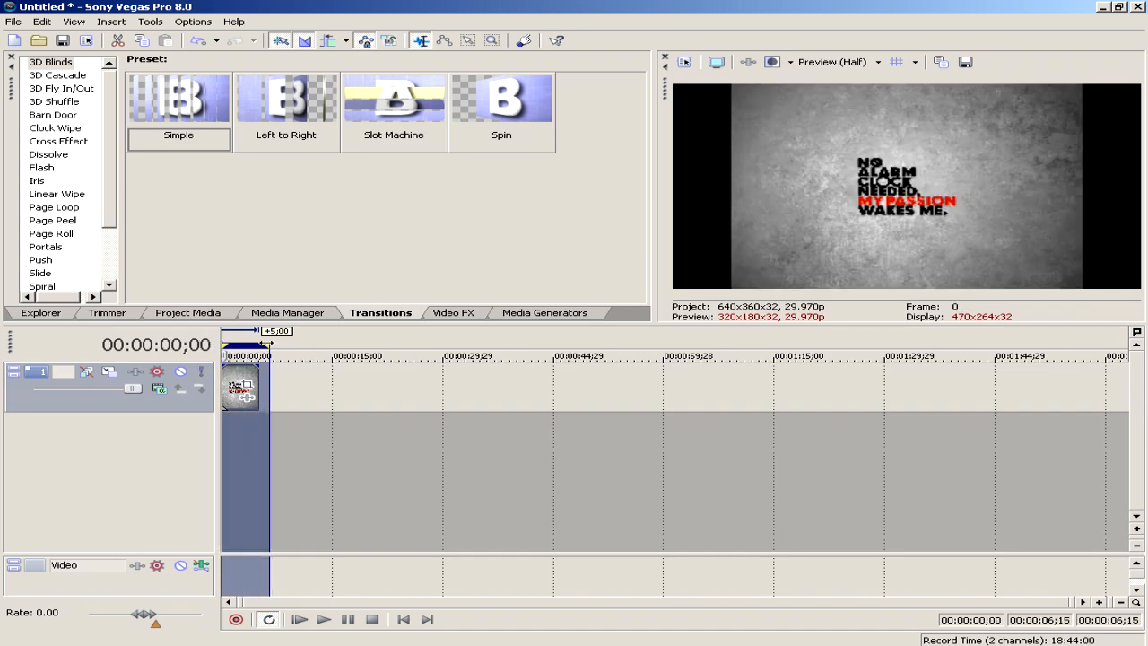
# - Bring up the Render As dialog from the File menu
pyautogui.click(242, 355)
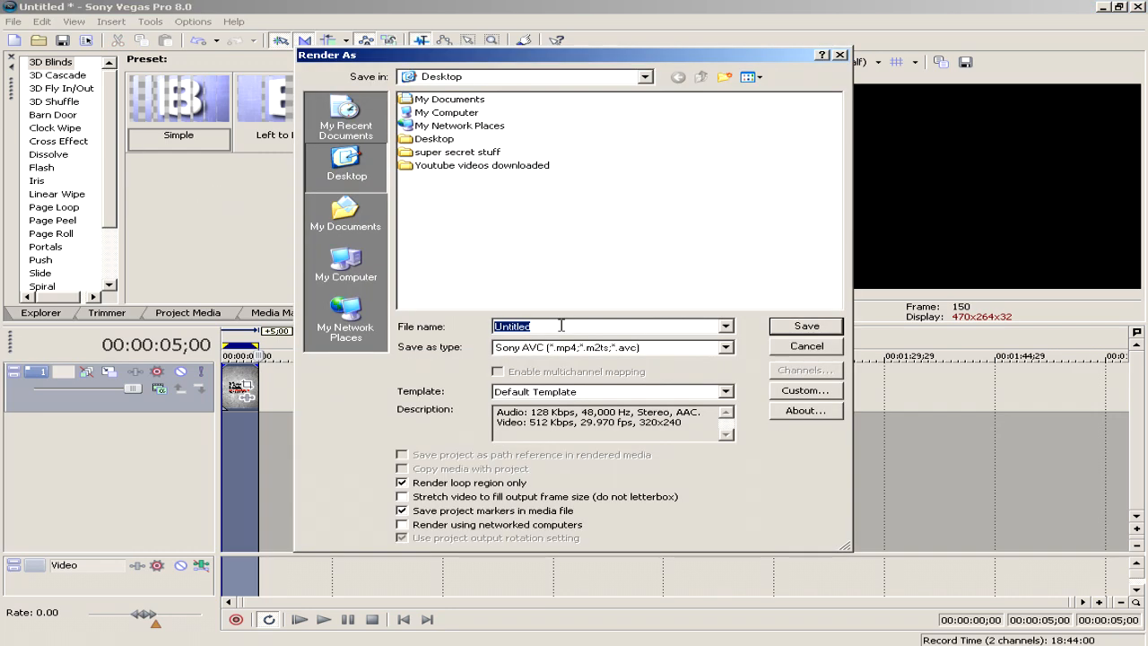
# - Name the output file 'blabla' with Sony AVC as the output format
pyautogui.write('blabla')
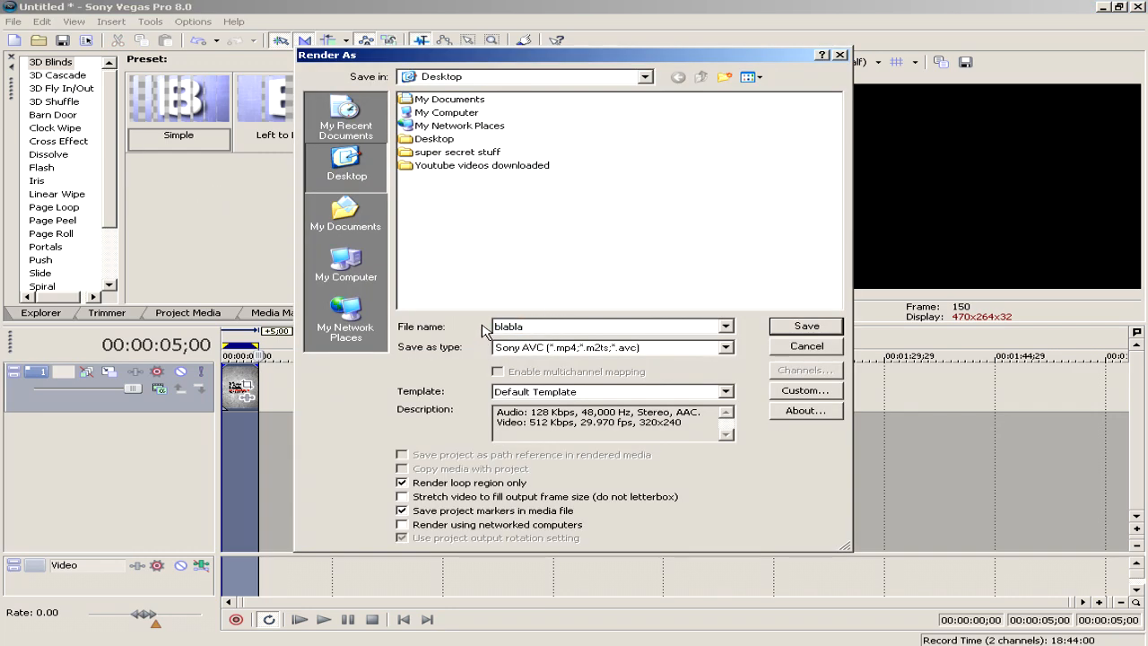
pyautogui.click(724, 348)
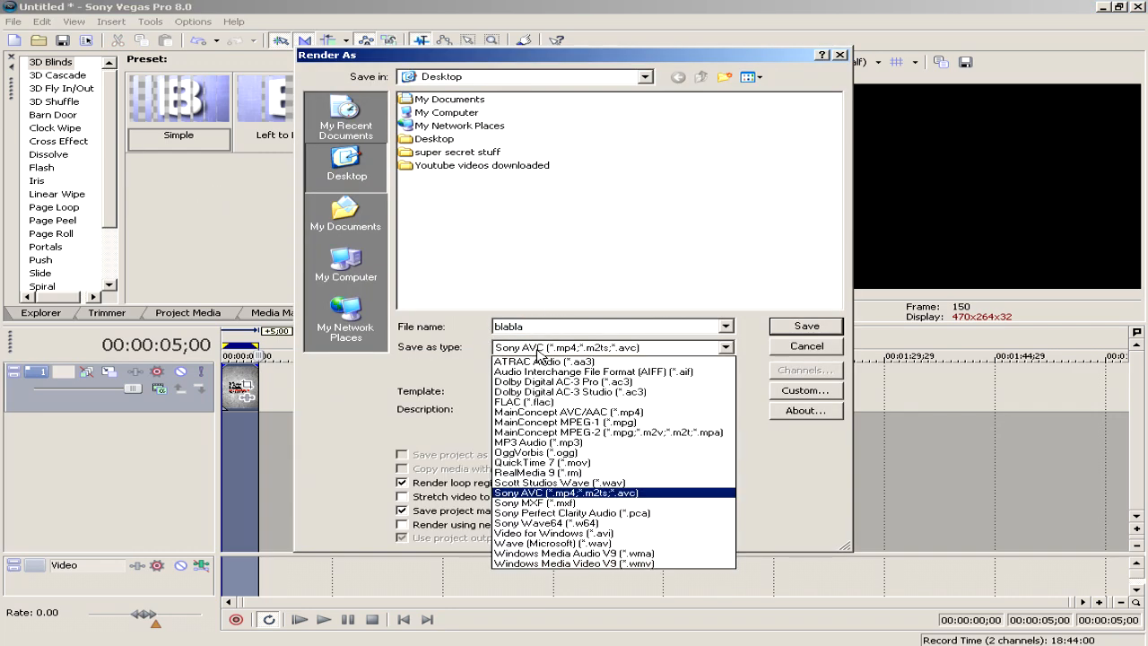
pyautogui.moveTo(595, 502)
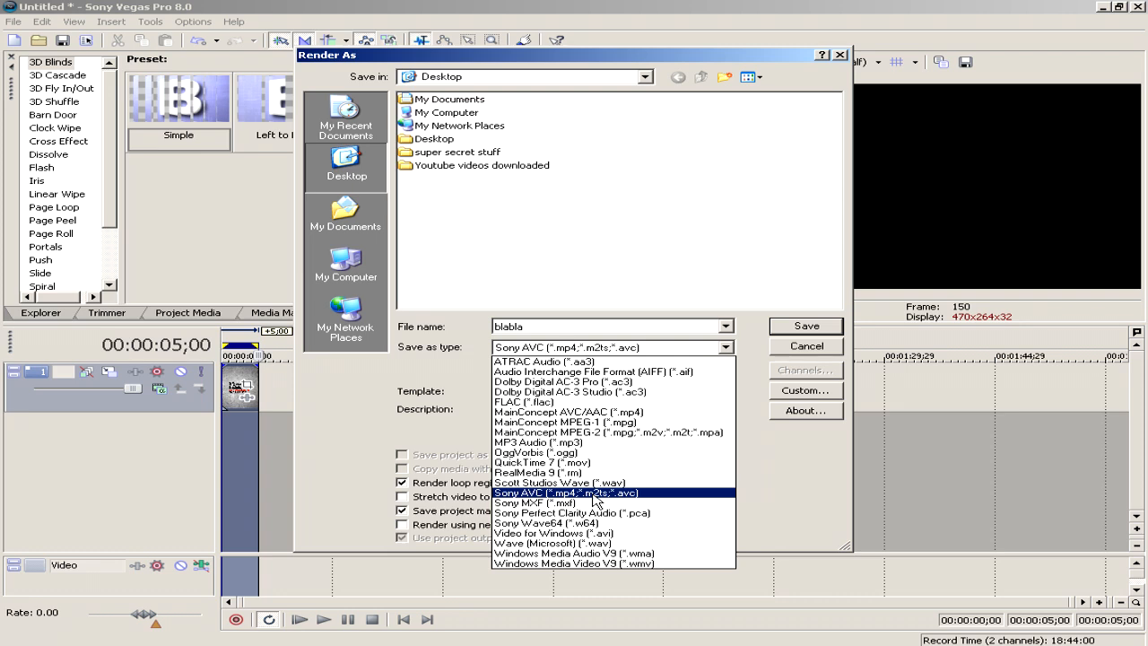
pyautogui.click(566, 491)
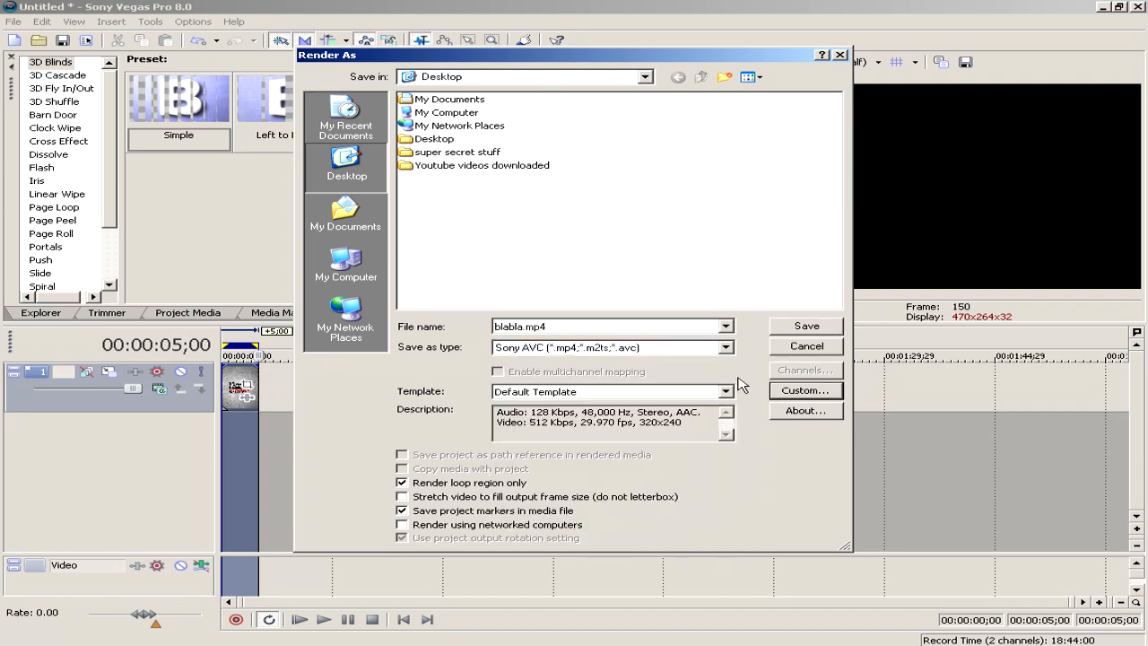
# - In the custom template settings, set video rendering quality to Best
pyautogui.click(803, 391)
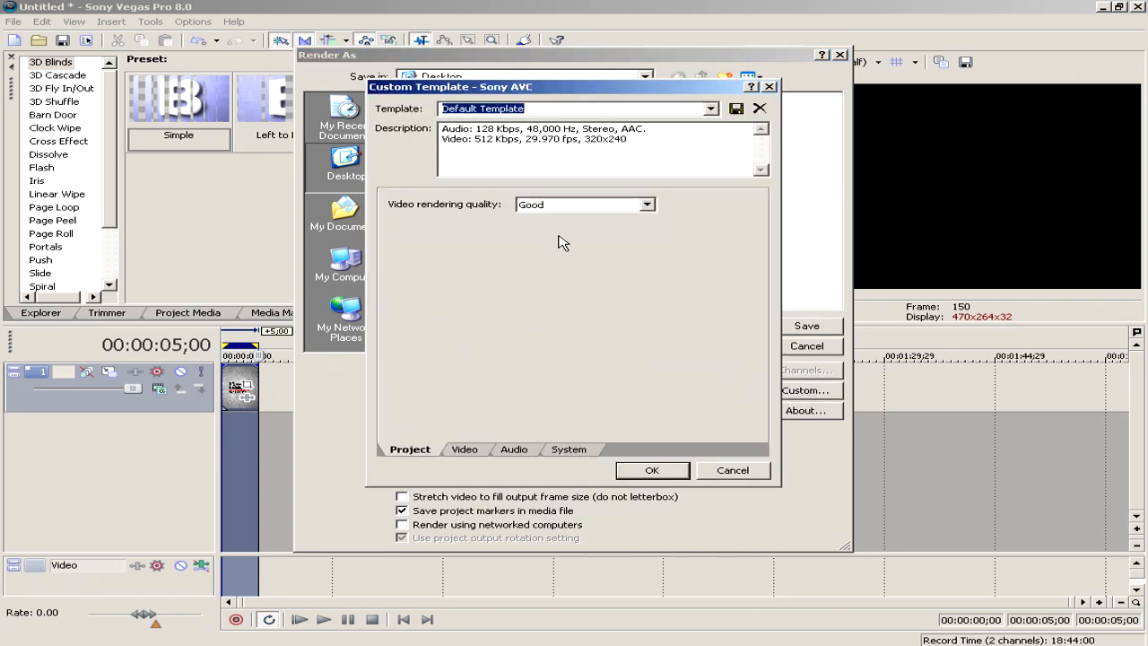
pyautogui.click(646, 205)
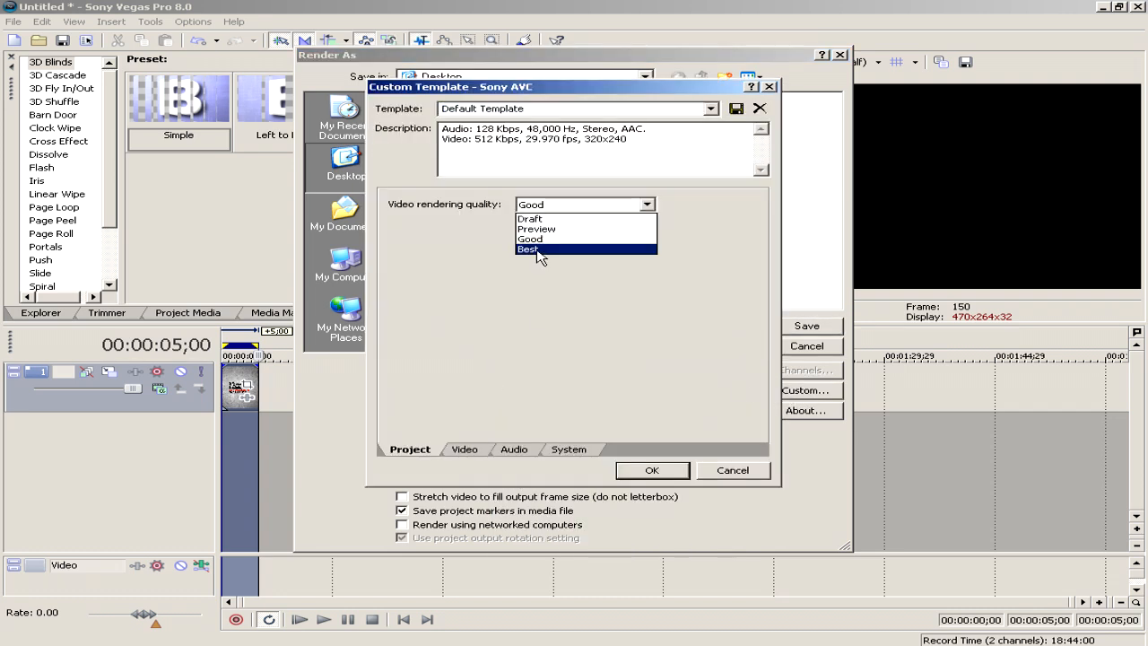
pyautogui.click(527, 249)
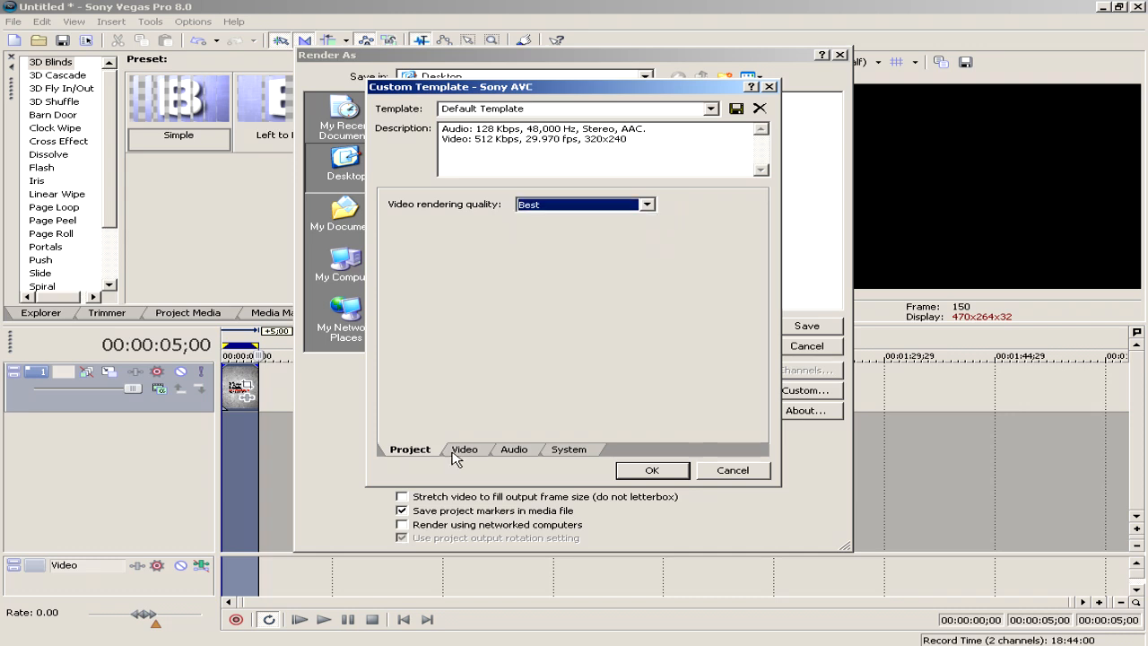
pyautogui.click(465, 448)
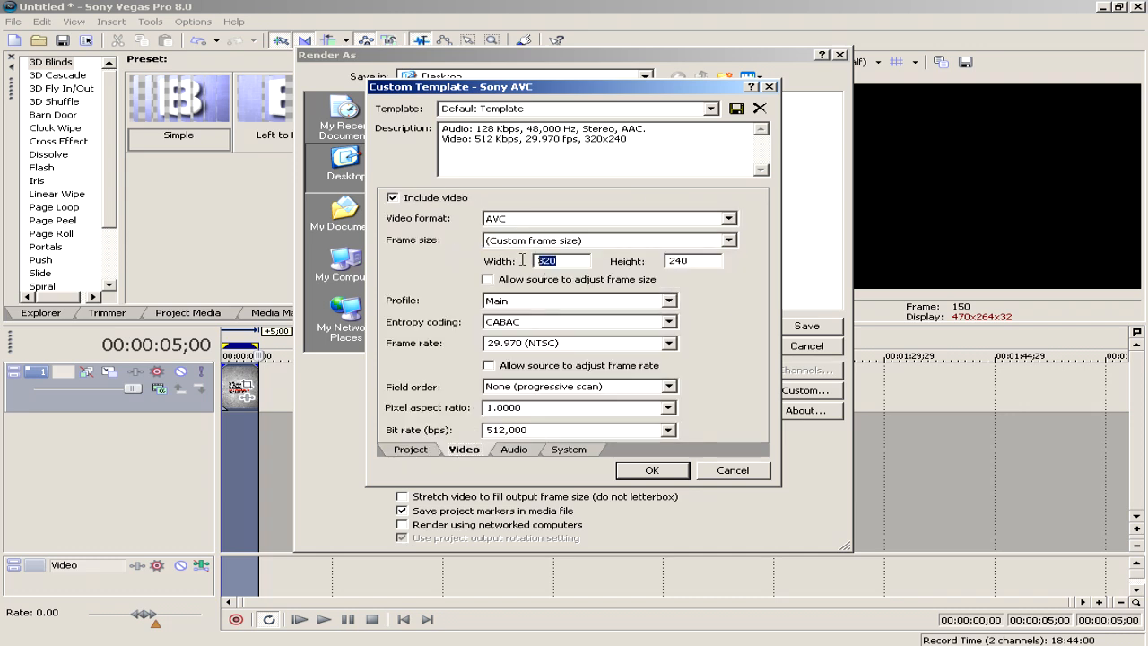
# - Set the template's frame size to 1920x1080 and choose a higher video bit rate
pyautogui.write('19')
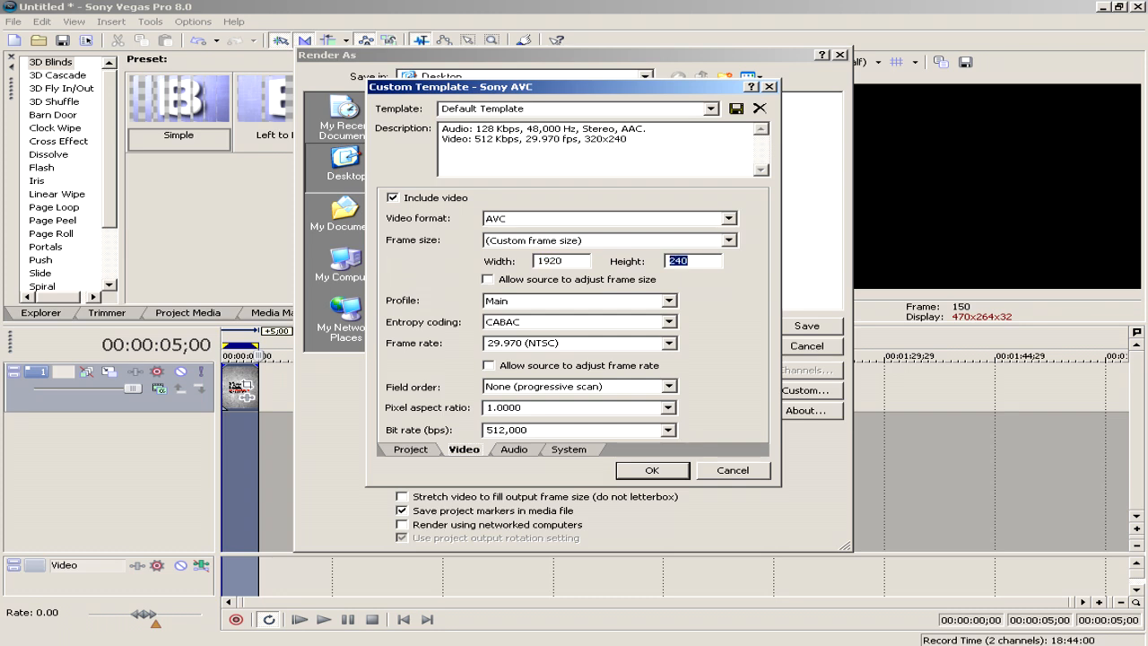
pyautogui.write('1080')
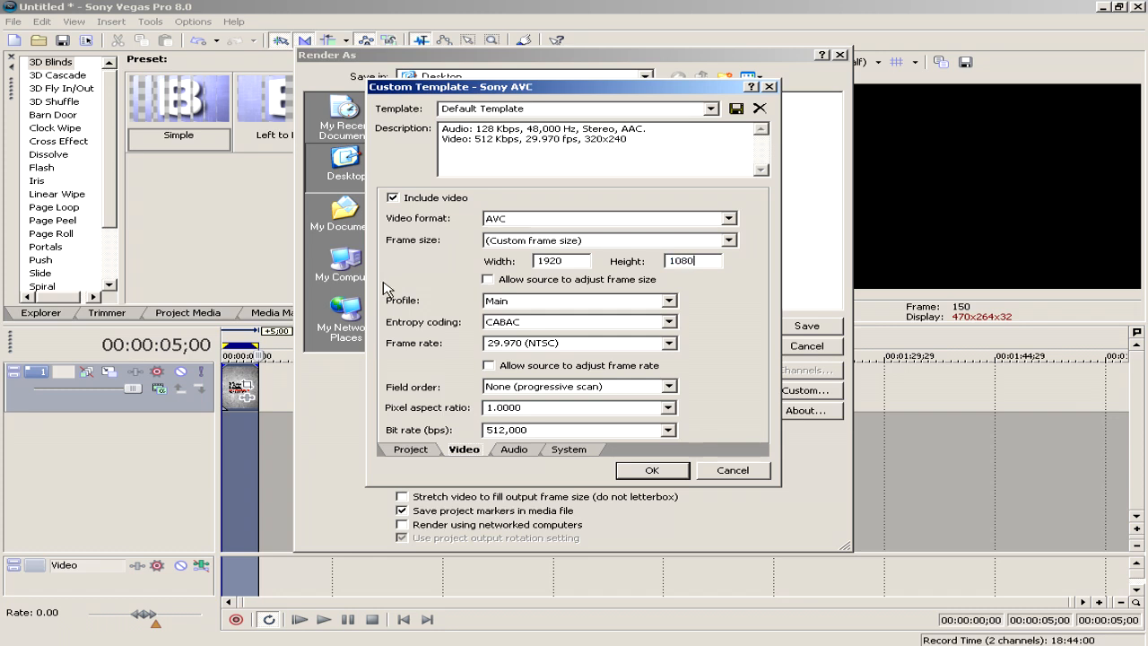
pyautogui.moveTo(416, 329)
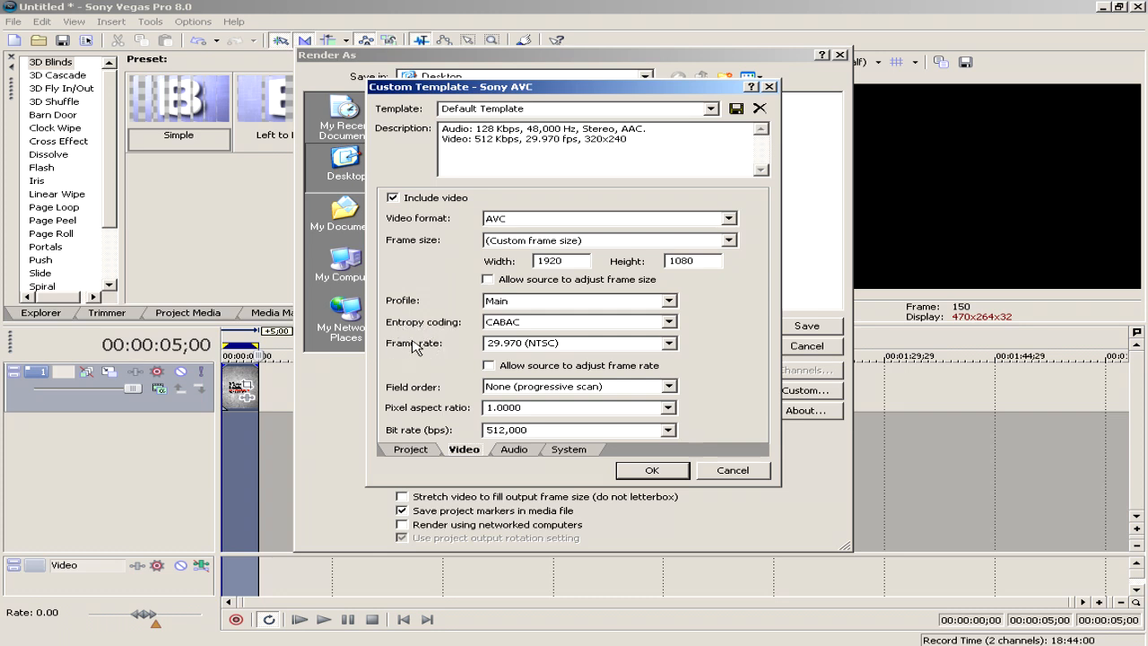
pyautogui.moveTo(423, 401)
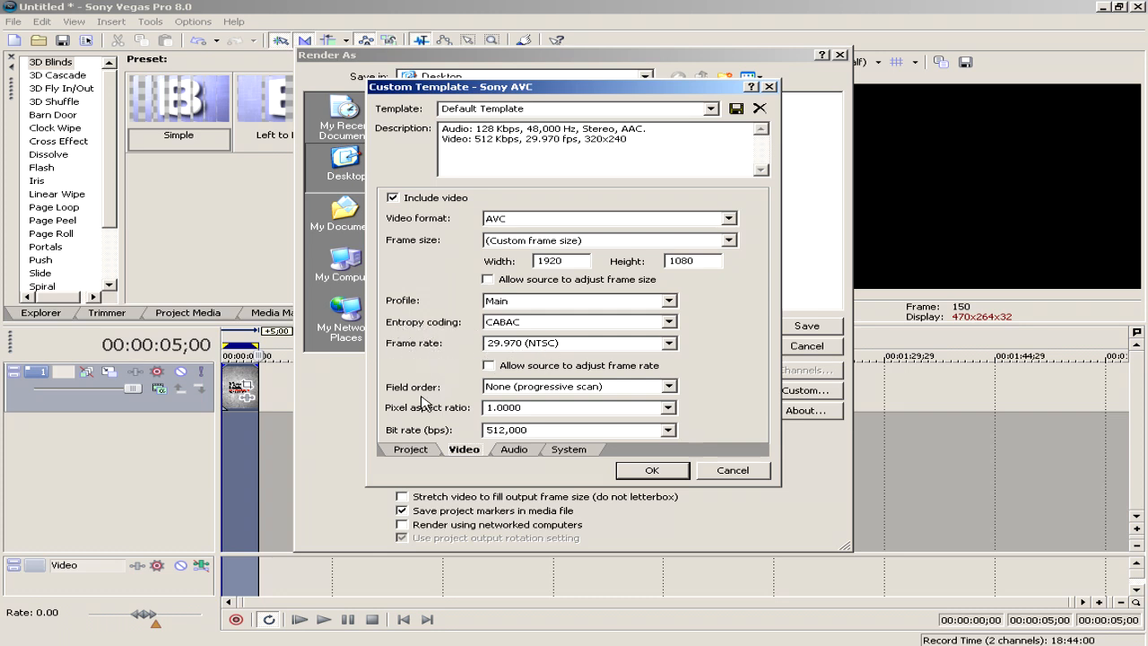
pyautogui.moveTo(437, 416)
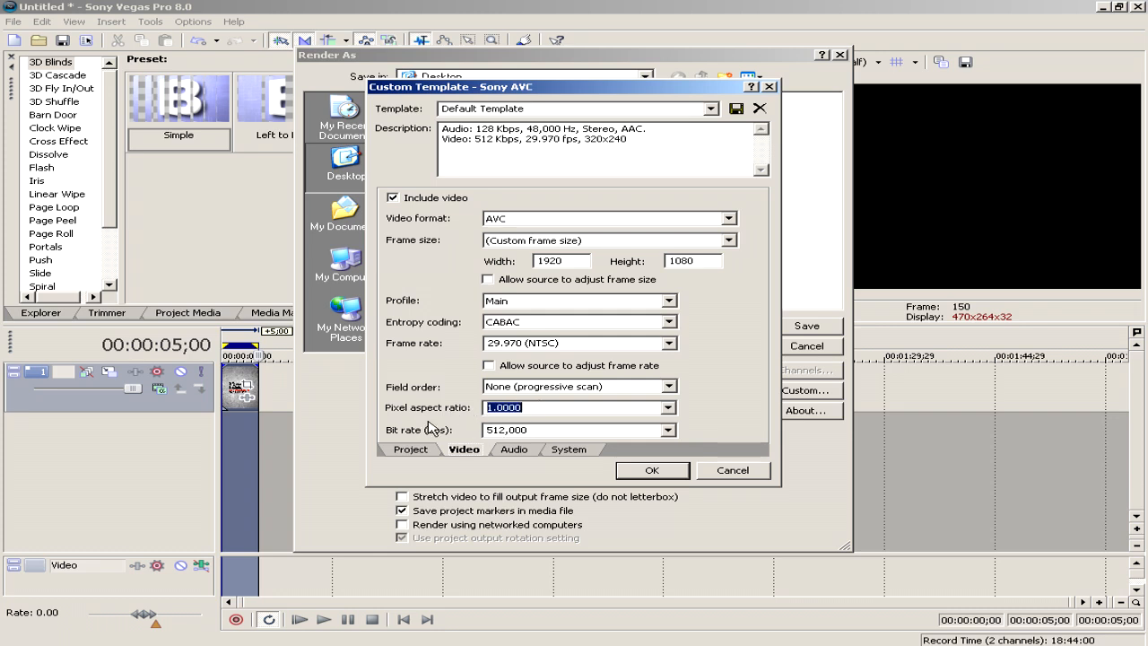
pyautogui.click(667, 430)
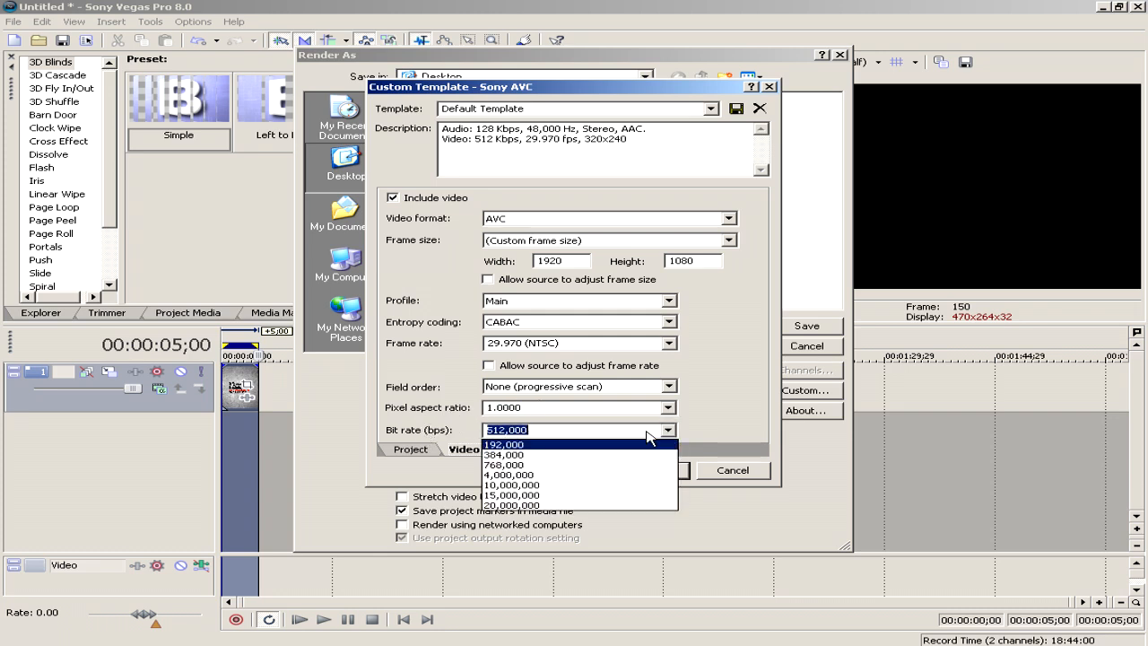
pyautogui.click(509, 473)
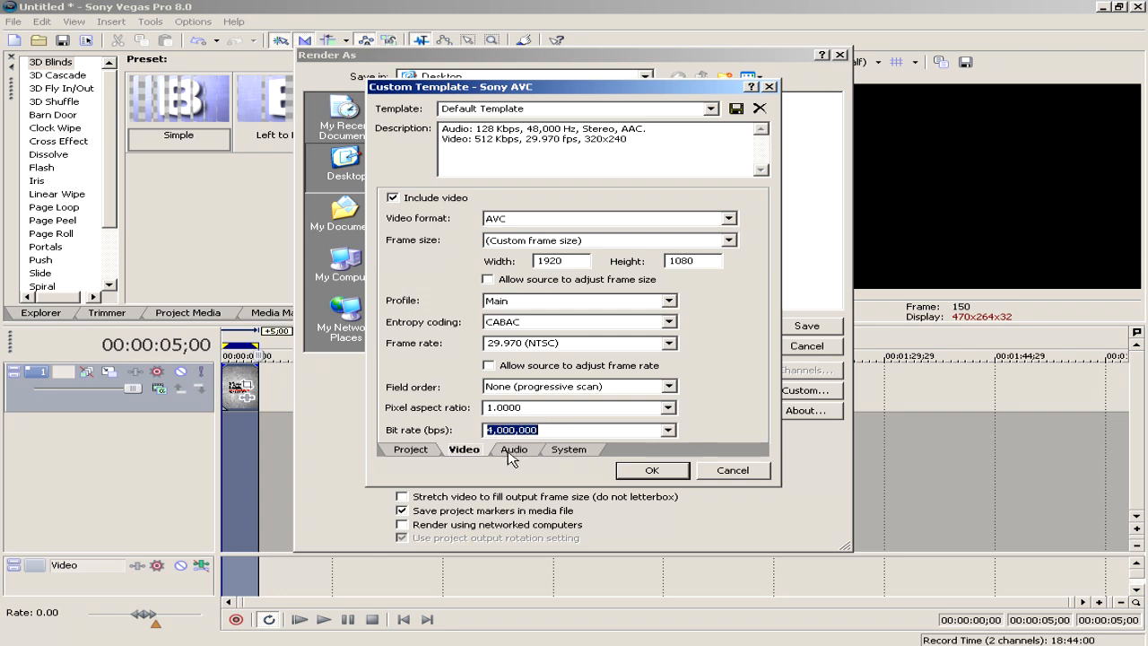
pyautogui.click(513, 448)
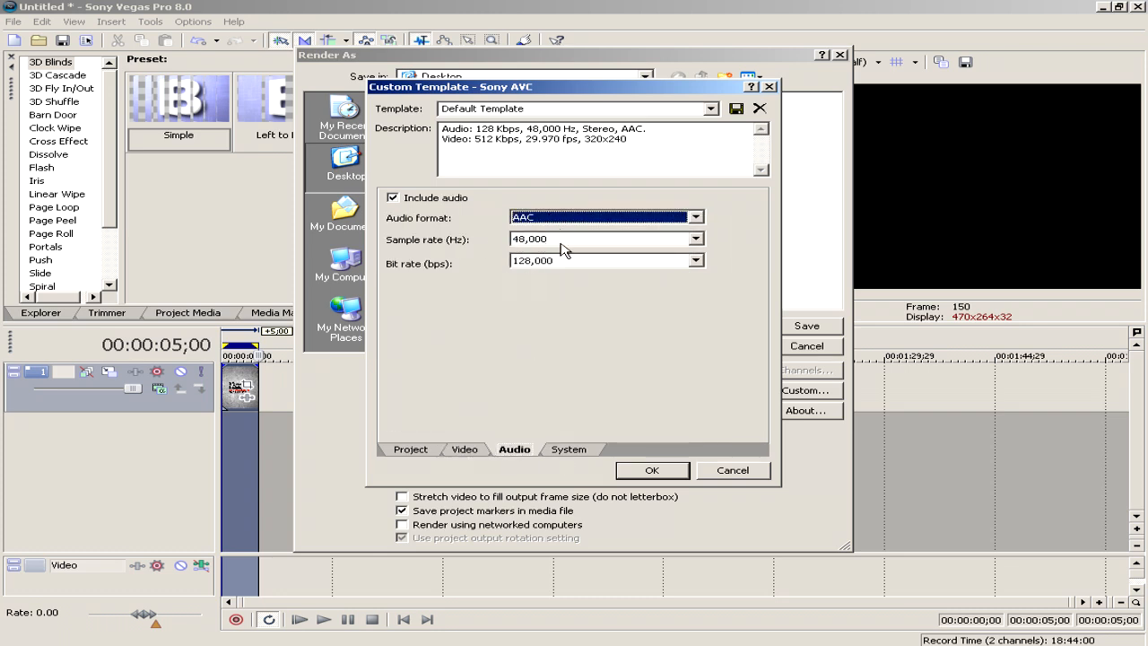
# - Set the audio bit rate to 192,000 and save the settings as 'Template 5'
pyautogui.click(601, 238)
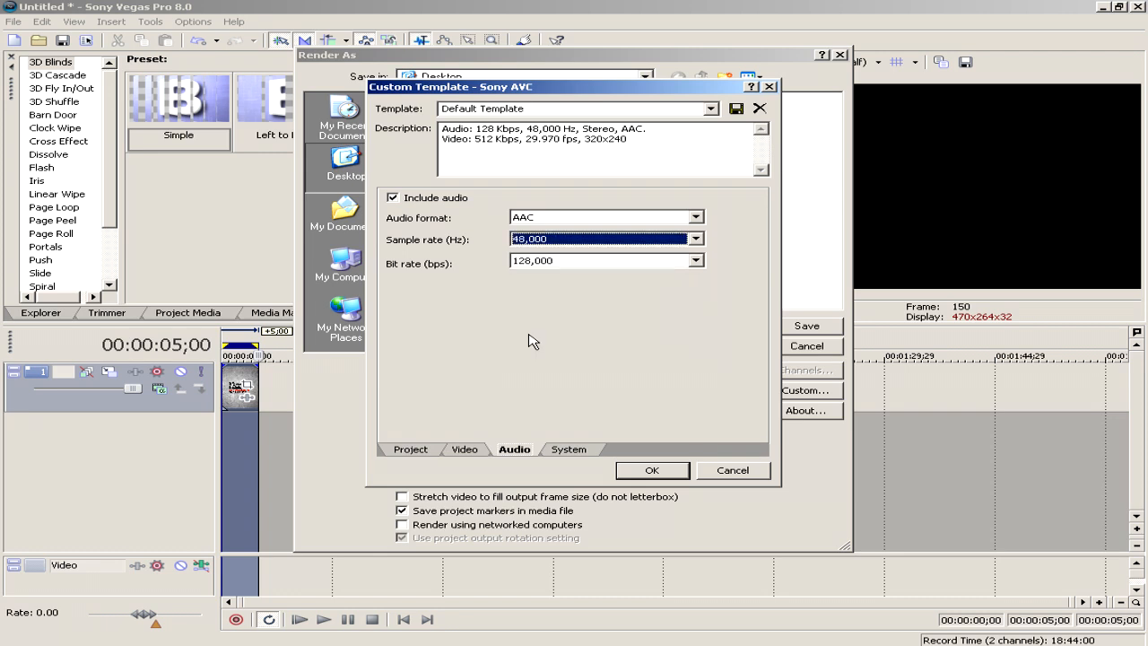
pyautogui.moveTo(538, 272)
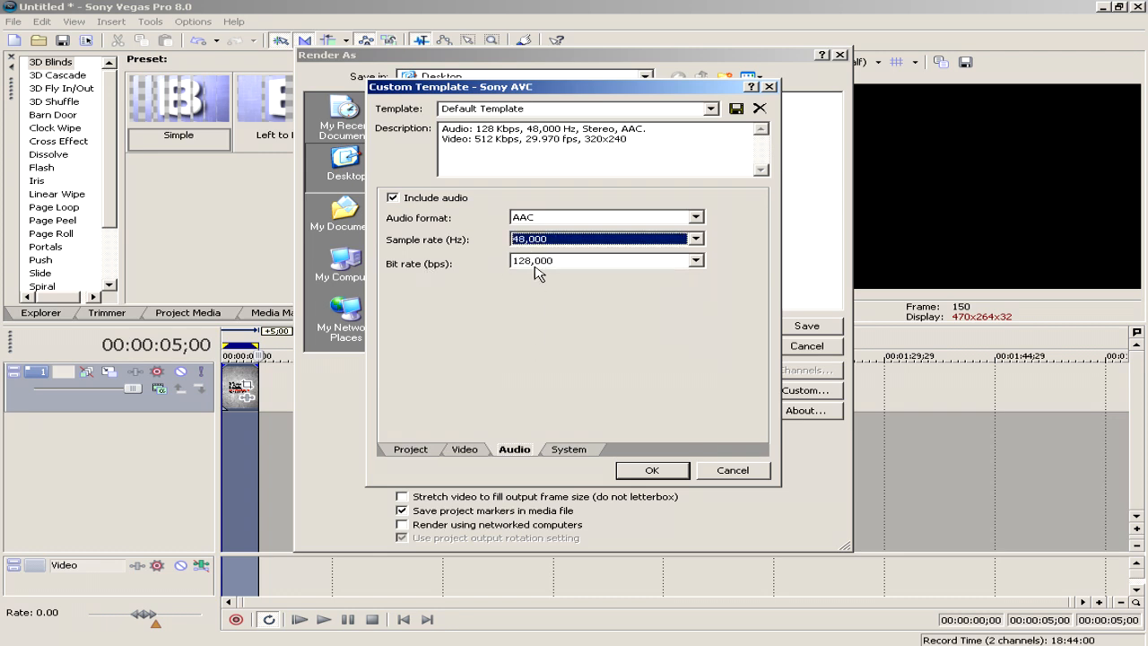
pyautogui.click(695, 260)
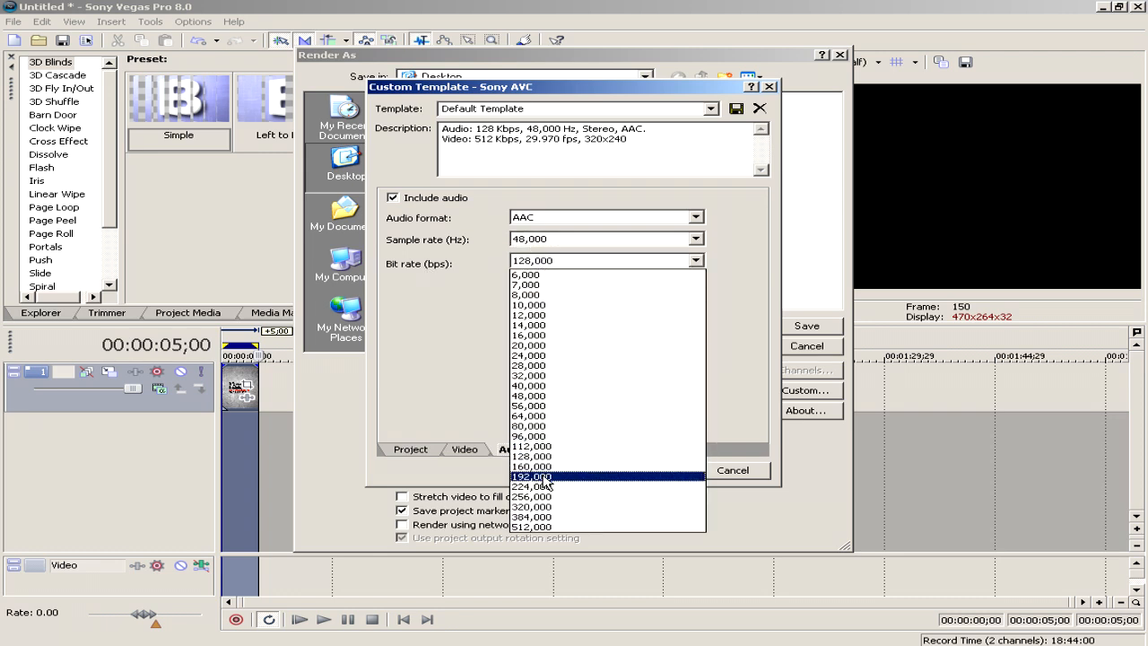
pyautogui.click(531, 477)
pyautogui.write('Templat')
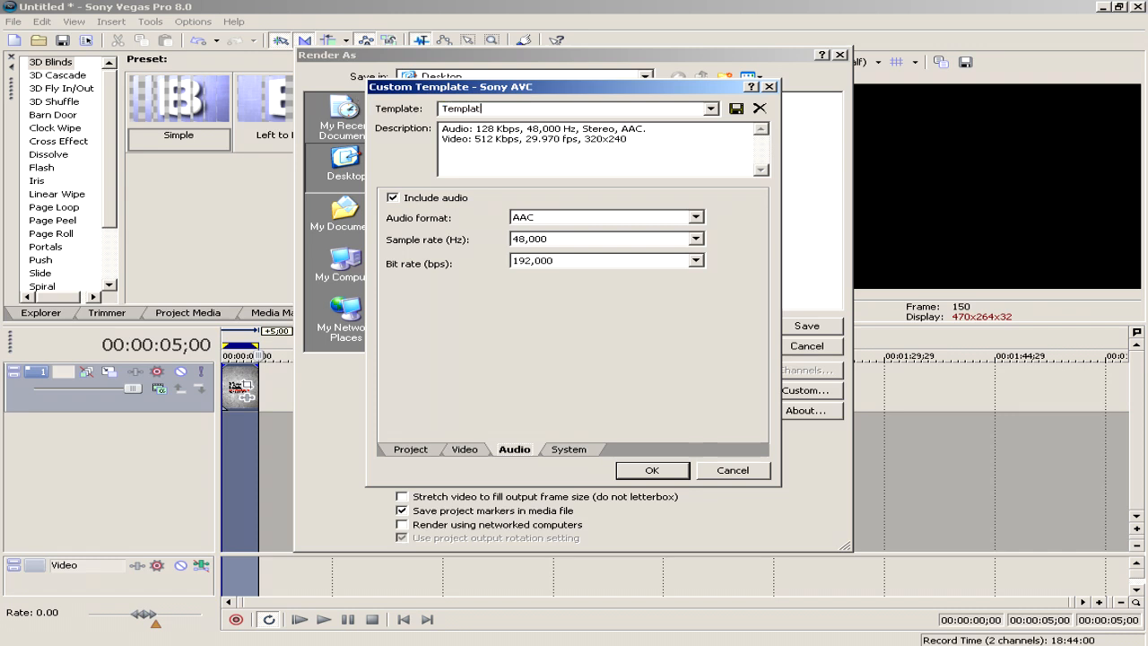
pyautogui.write('e 5')
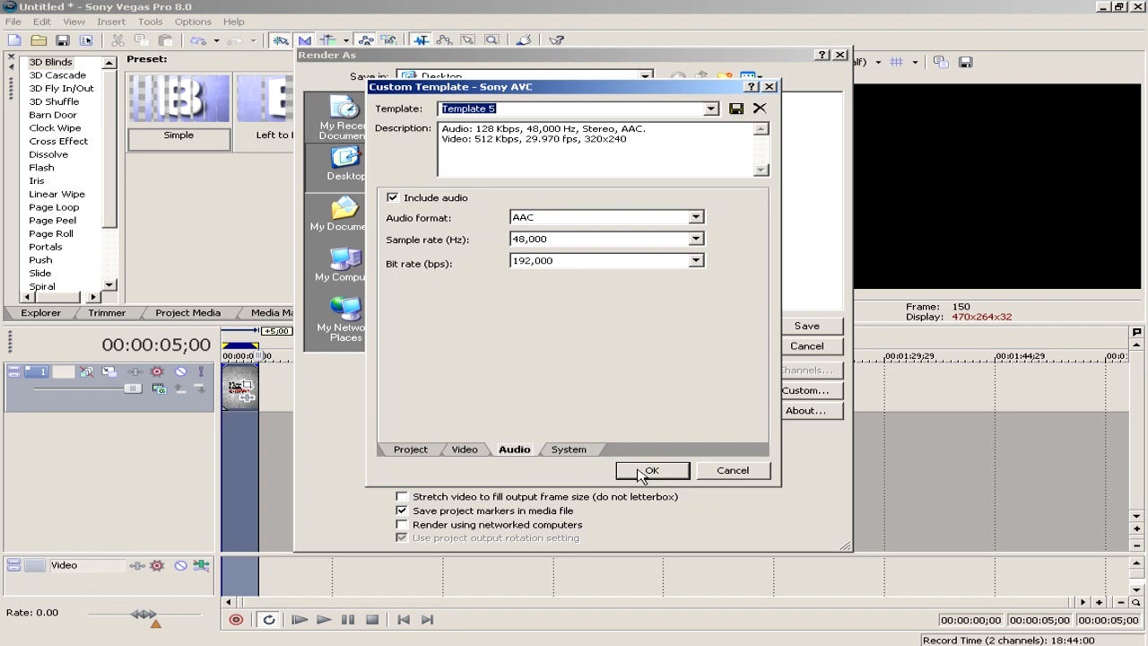
pyautogui.click(651, 470)
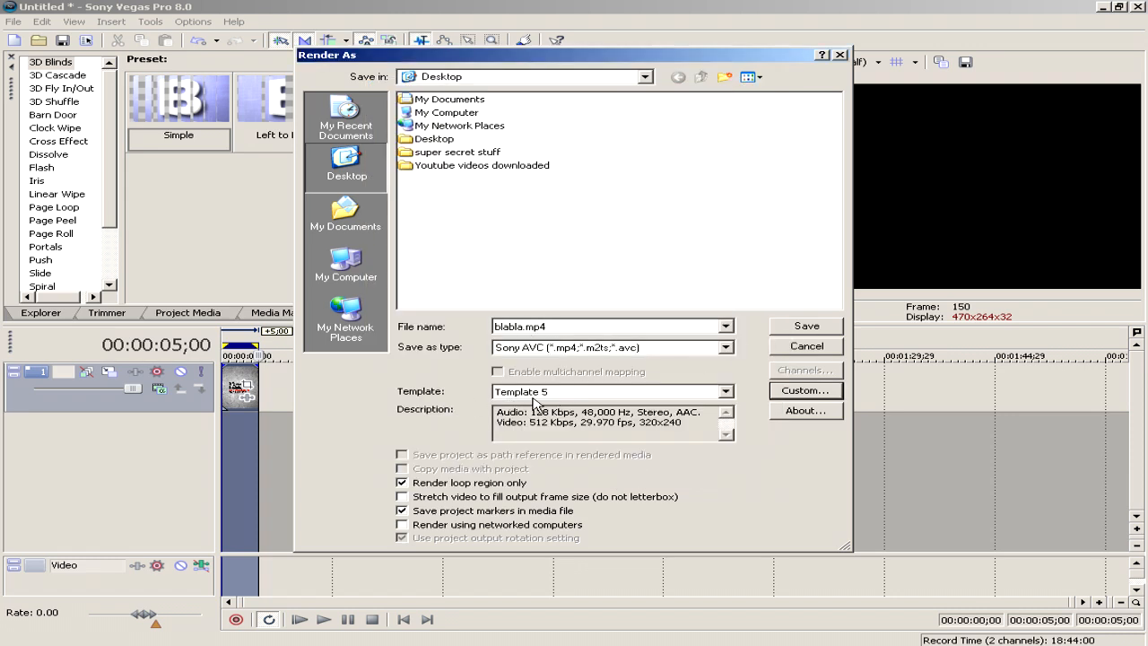
# - Select Template 5 and start rendering blabla.mp4
pyautogui.click(725, 391)
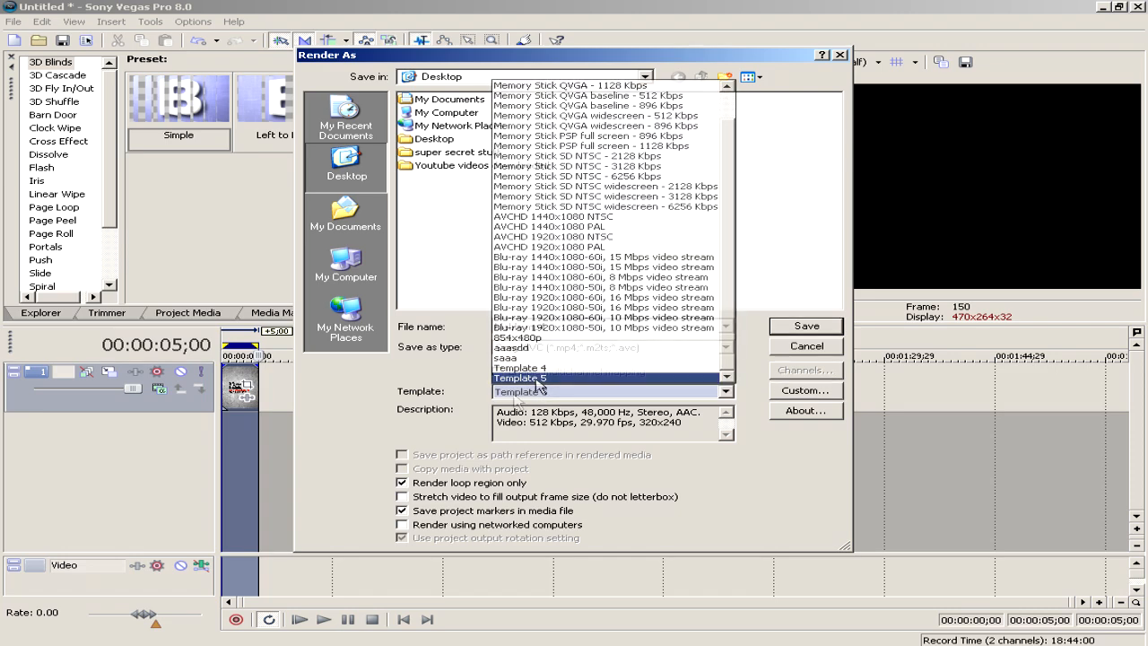
pyautogui.click(520, 377)
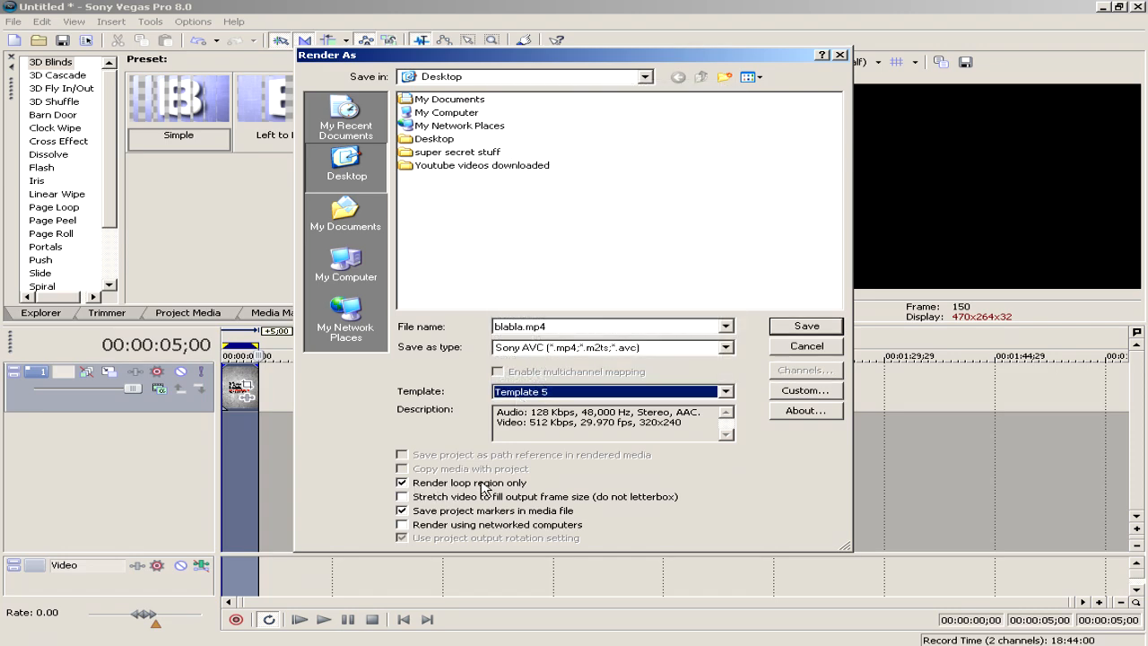
pyautogui.moveTo(541, 522)
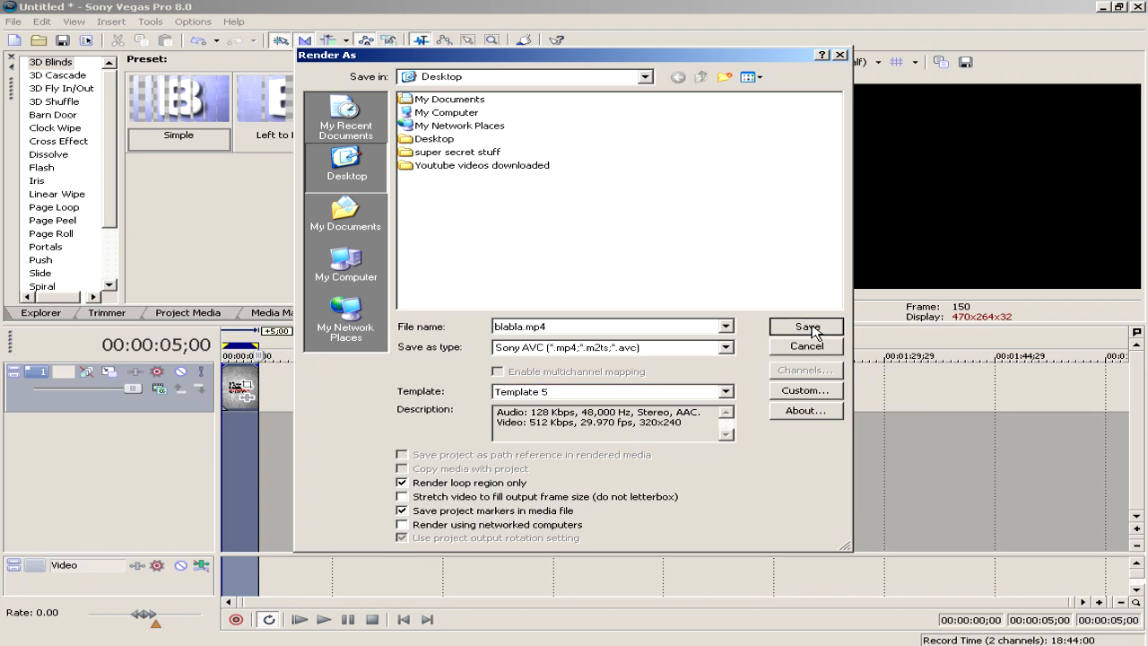
pyautogui.click(805, 327)
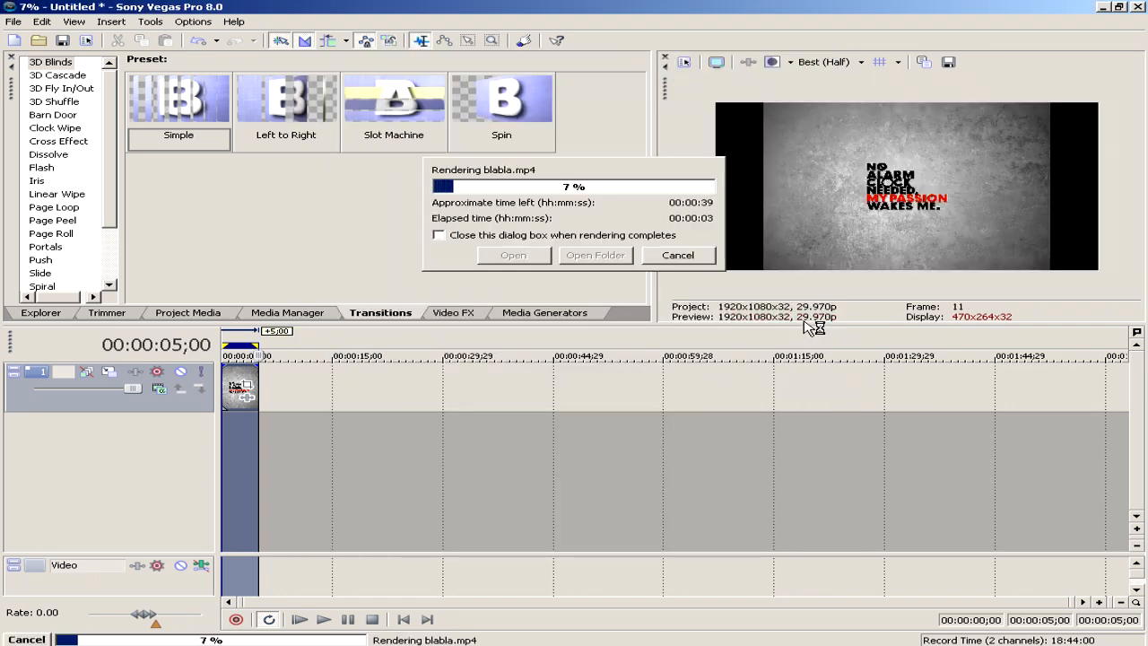